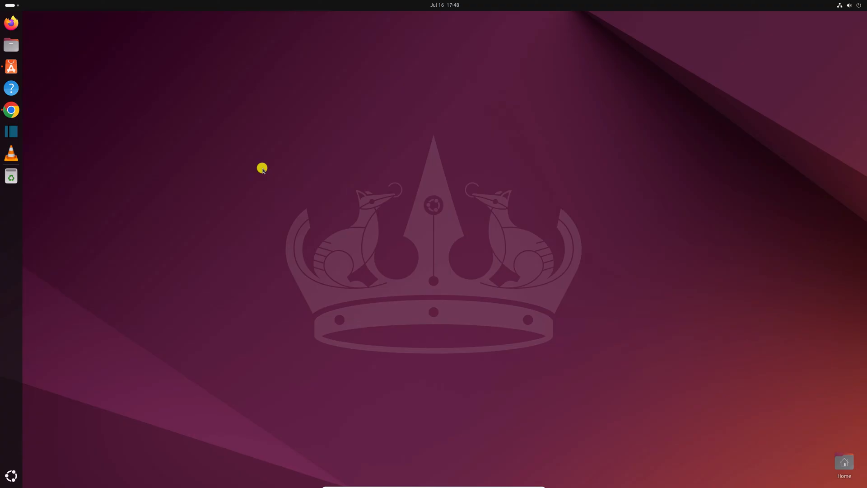
mouse_move(364, 194)
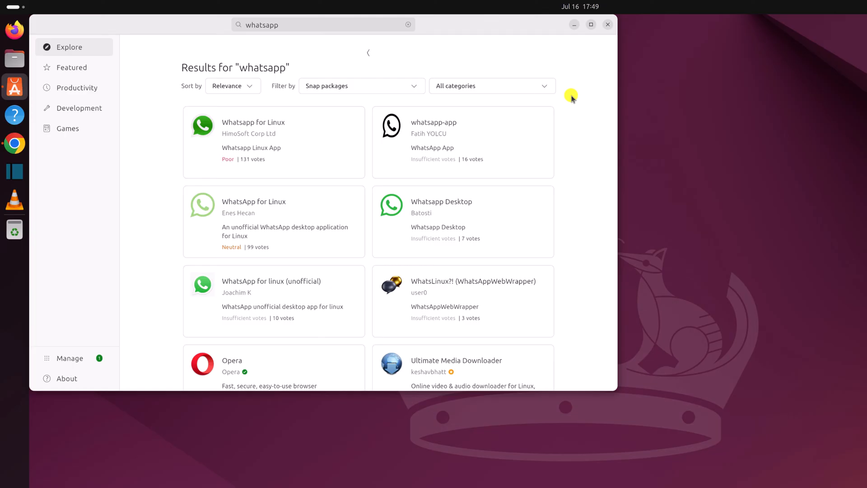
Step: Dismiss the software store results and launch Google Chrome from the dock
click(607, 25)
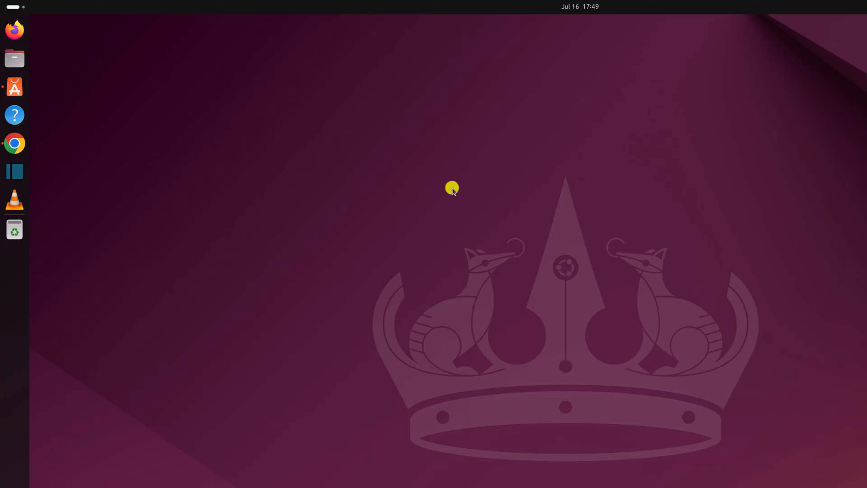
mouse_move(383, 304)
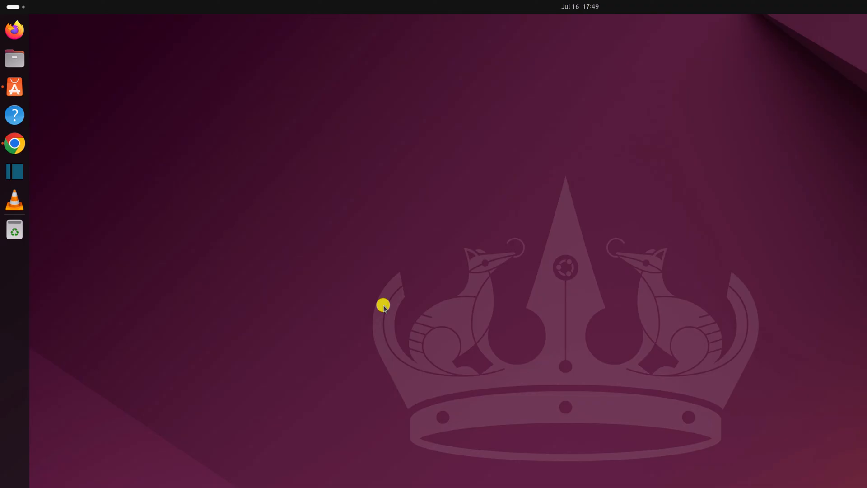
mouse_move(30, 177)
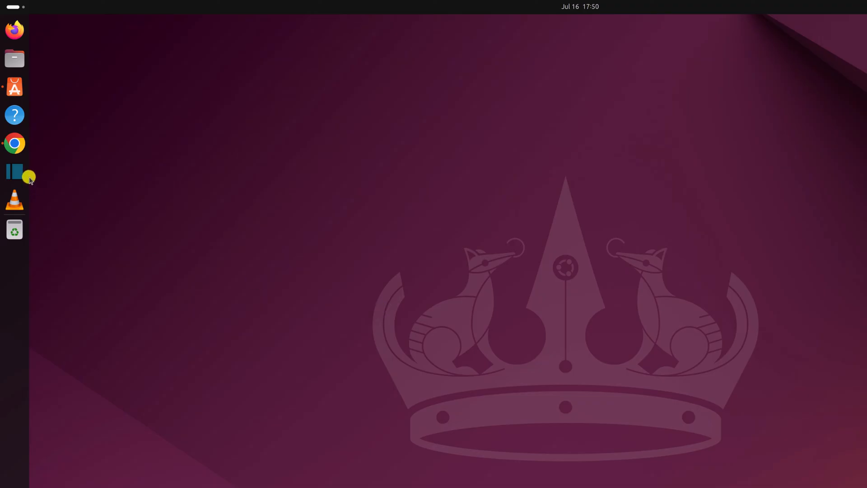
mouse_move(15, 143)
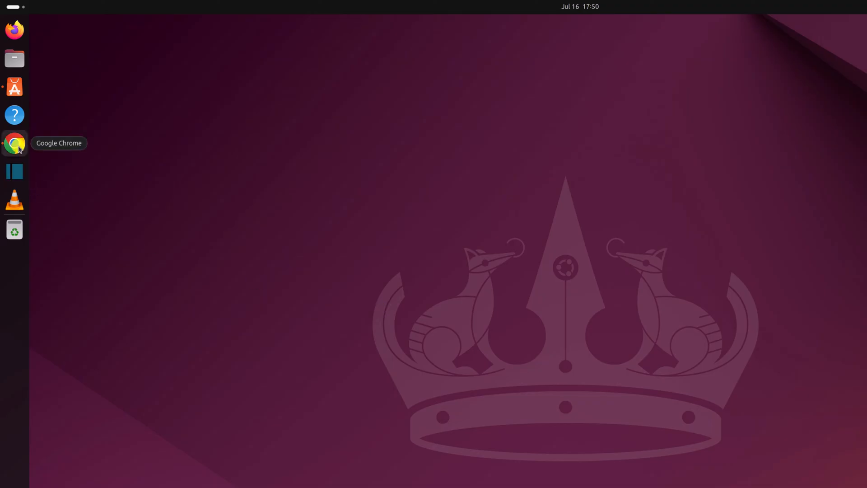
click(14, 144)
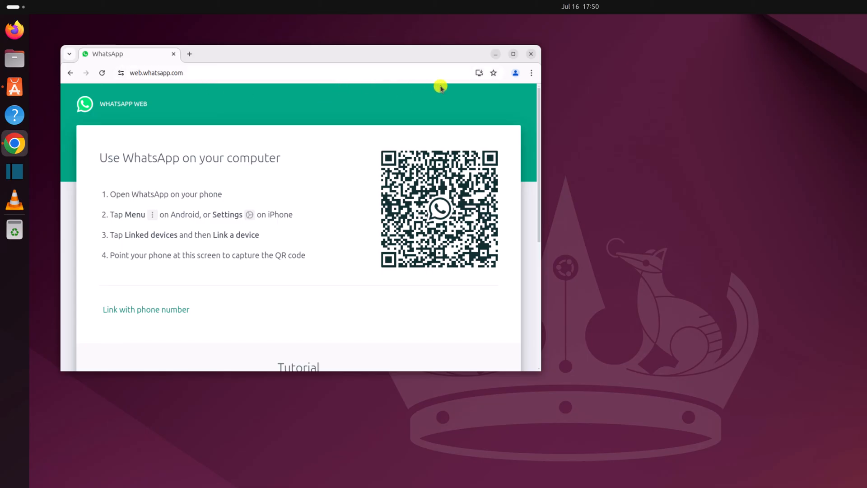
mouse_move(479, 72)
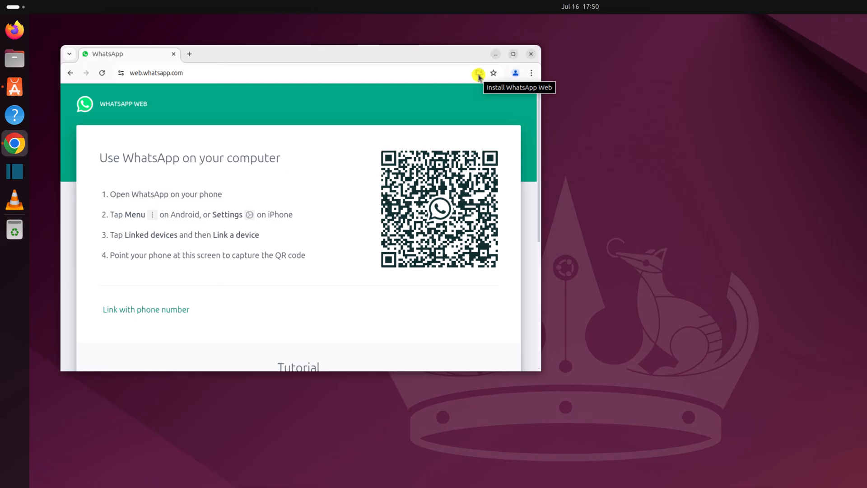
mouse_move(531, 72)
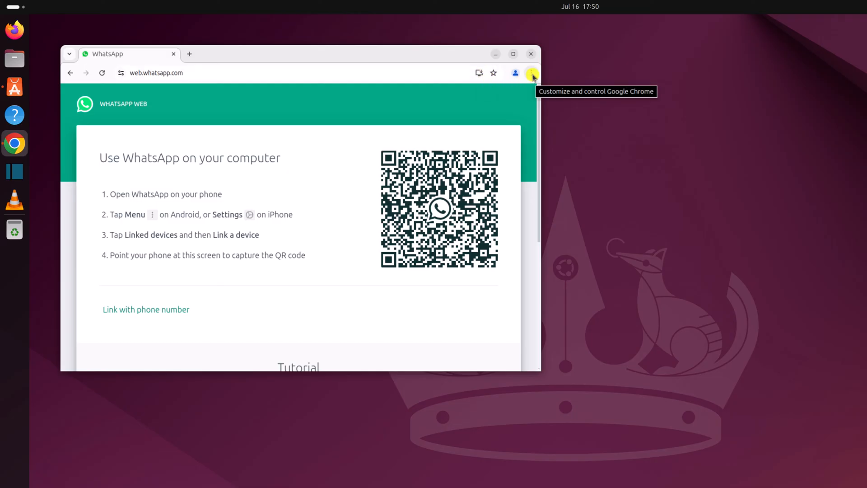
Step: Install WhatsApp Web as a standalone Chrome app via the ⋮ menu's Save and share
click(531, 72)
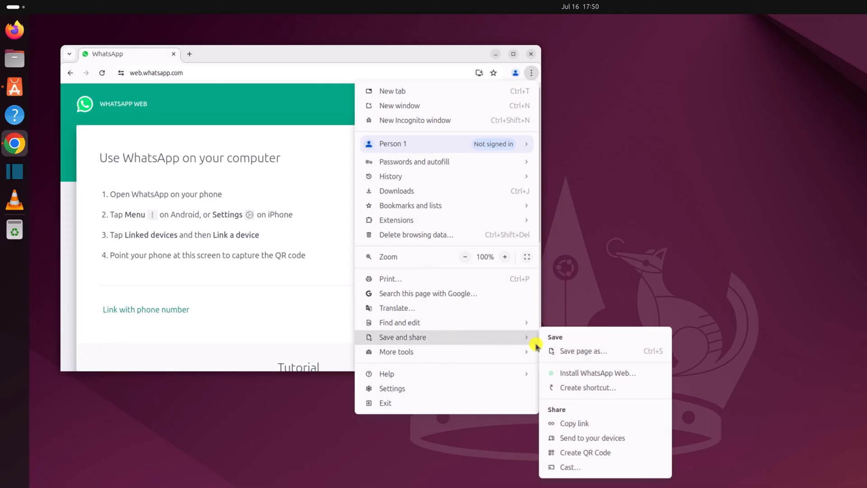
mouse_move(607, 372)
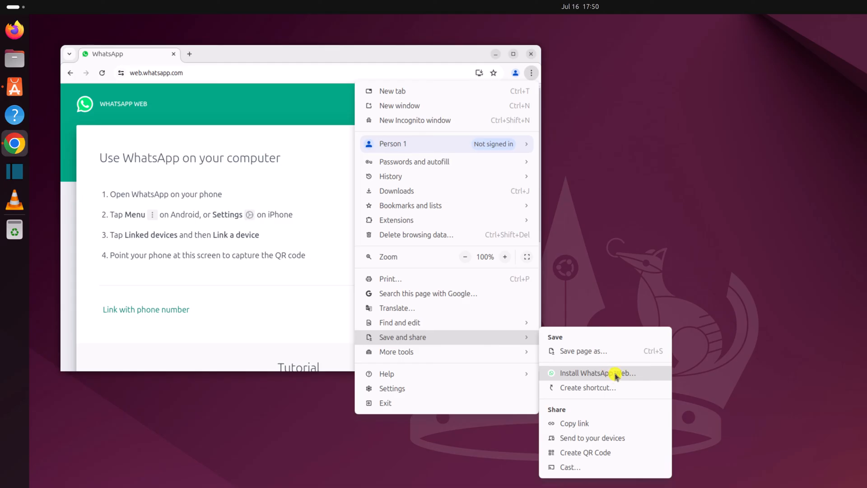
click(598, 372)
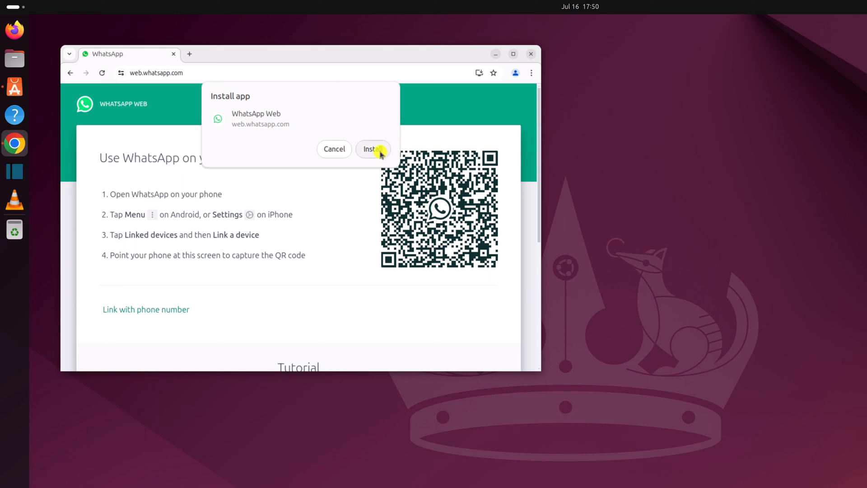
click(372, 149)
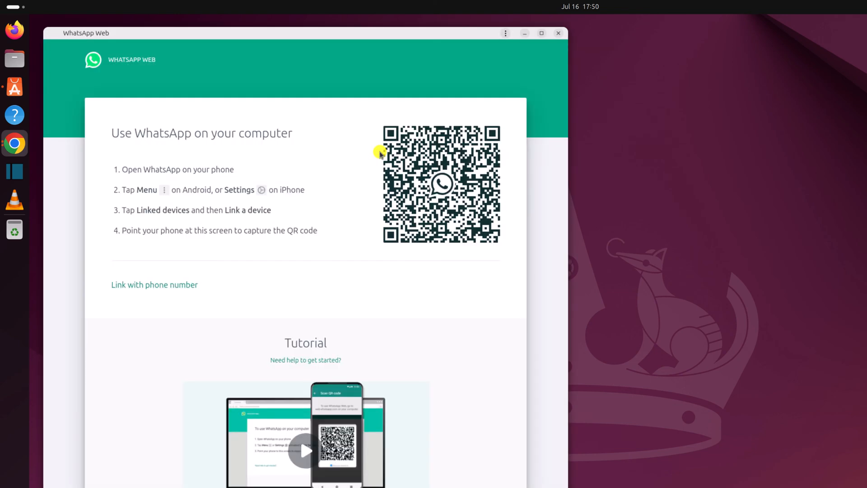
mouse_move(224, 148)
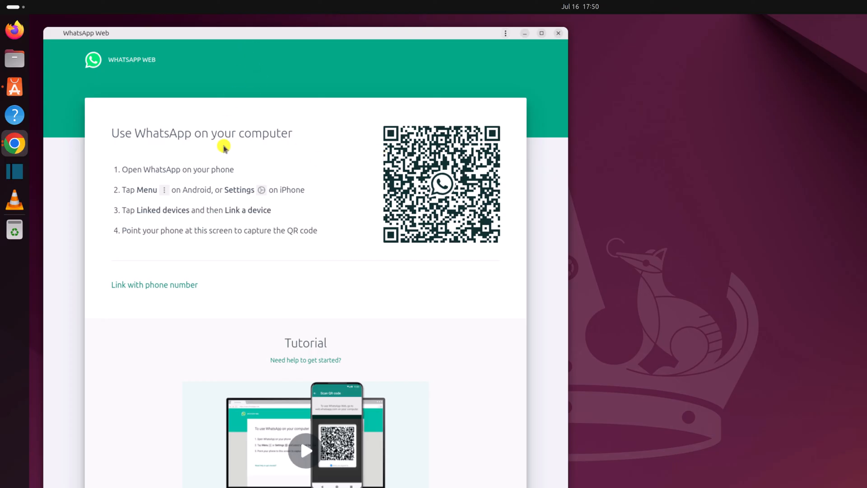
mouse_move(375, 359)
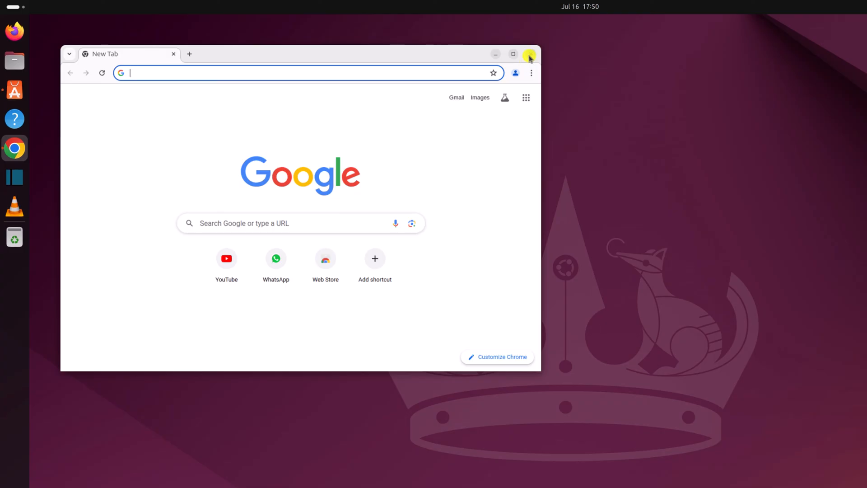
Step: Close the leftover Chrome New Tab window, leaving the desktop showing
click(529, 54)
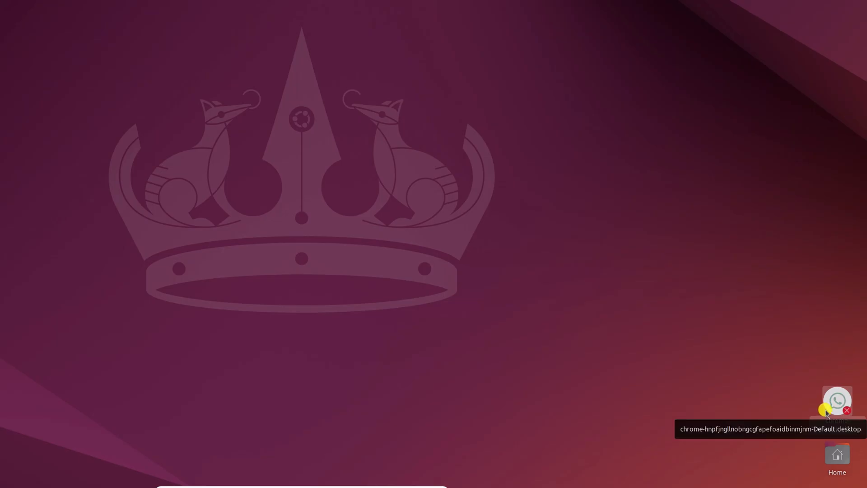
Step: Enable Allow Launching on the WhatsApp desktop shortcut icon
right_click(836, 400)
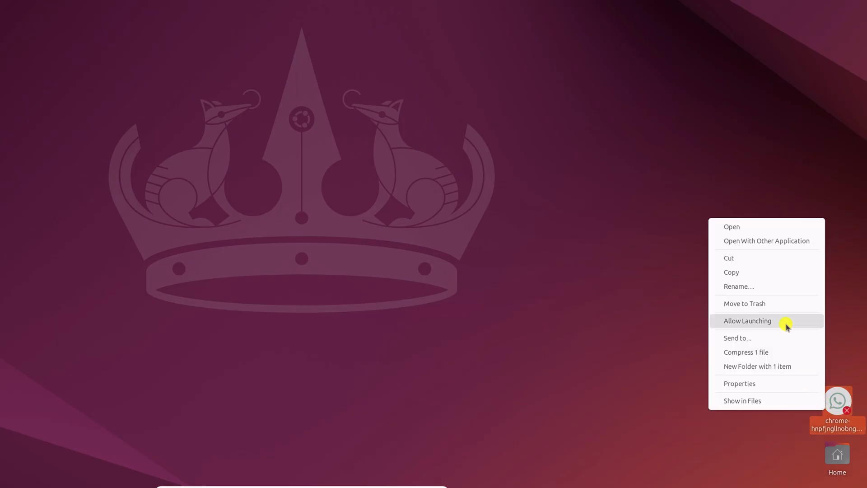
click(747, 321)
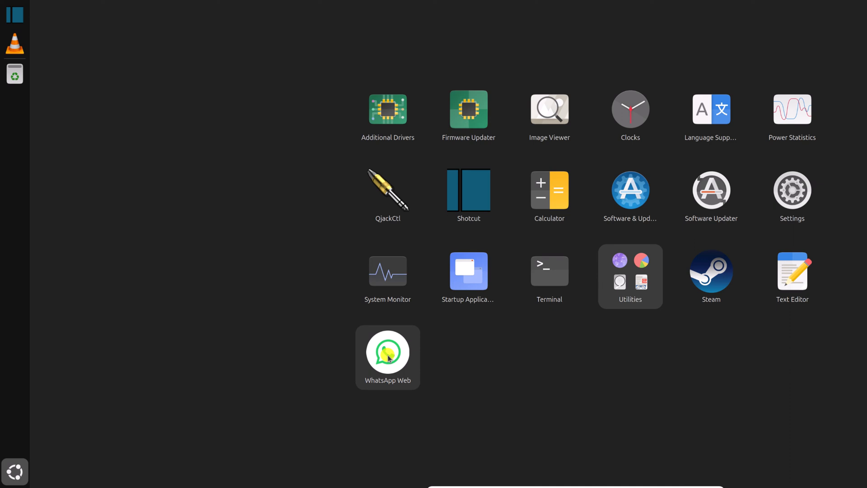
Step: Pin WhatsApp Web to the dock from Show Apps using Pin to Dash
right_click(387, 352)
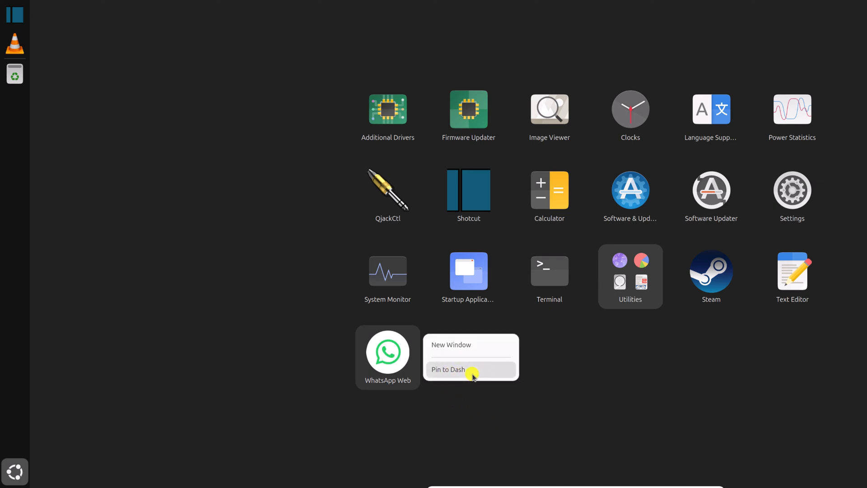
click(448, 369)
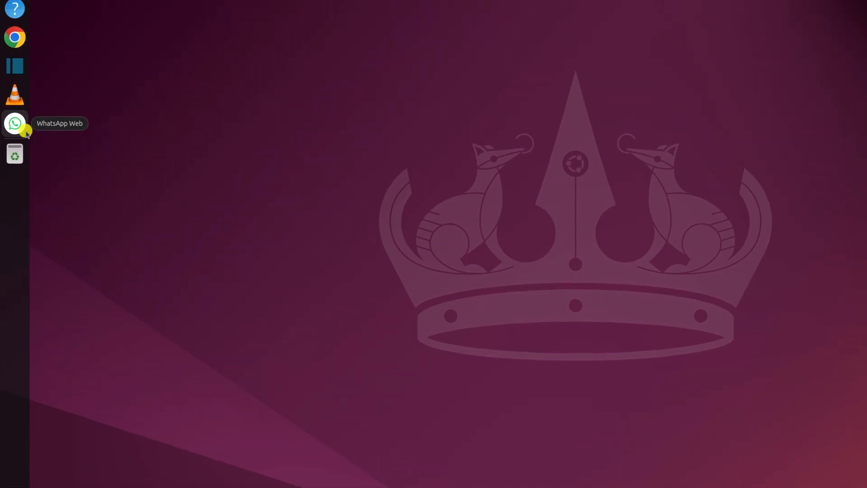
click(15, 123)
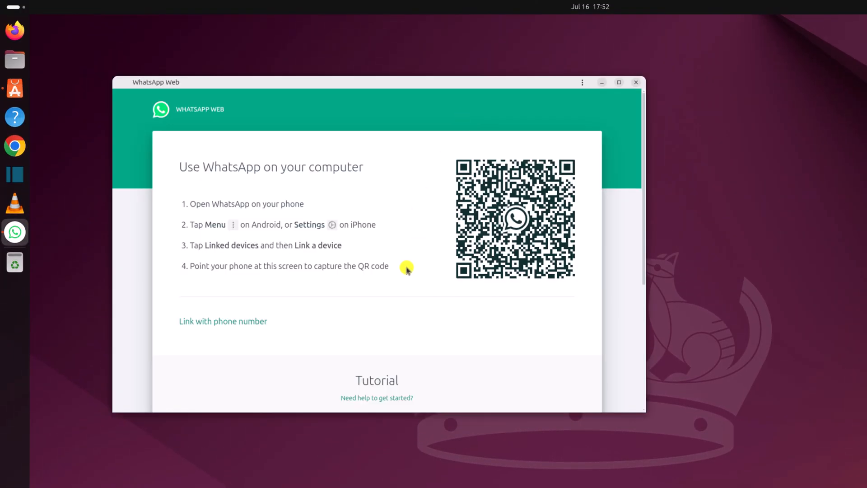
mouse_move(429, 263)
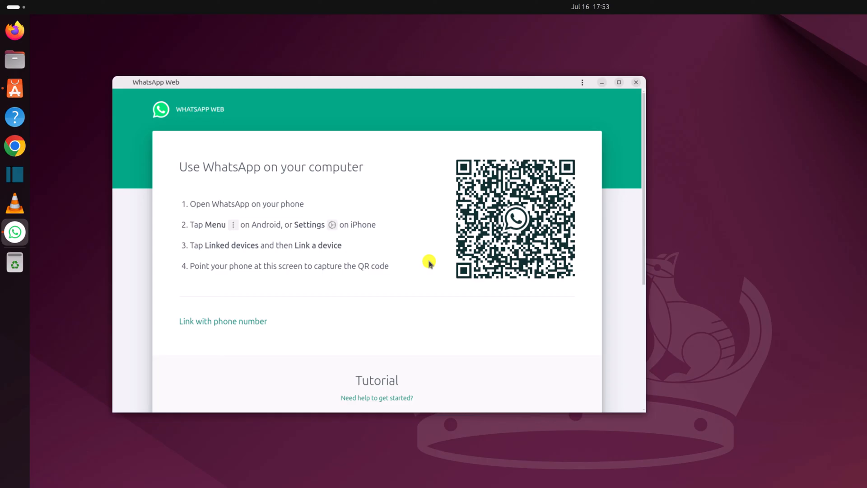
mouse_move(274, 258)
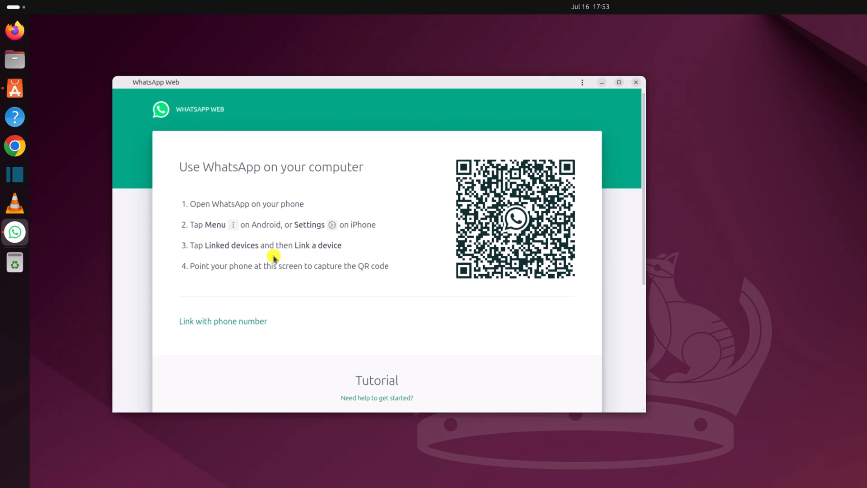
mouse_move(472, 294)
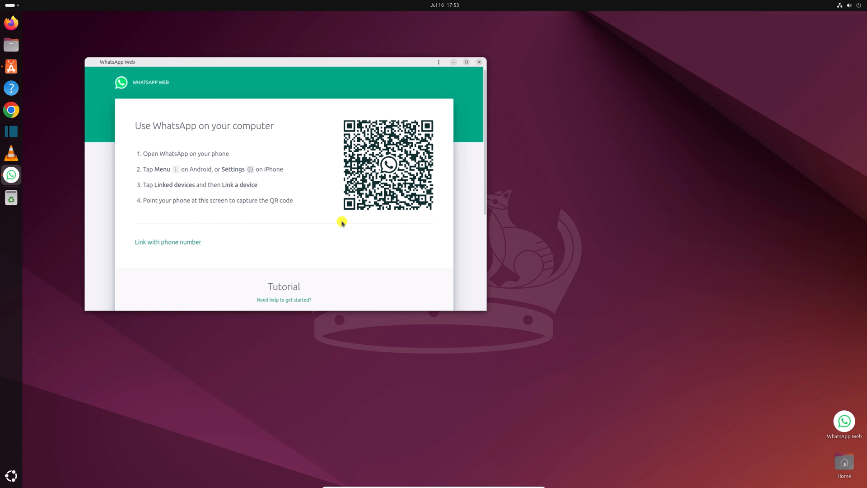
click(478, 61)
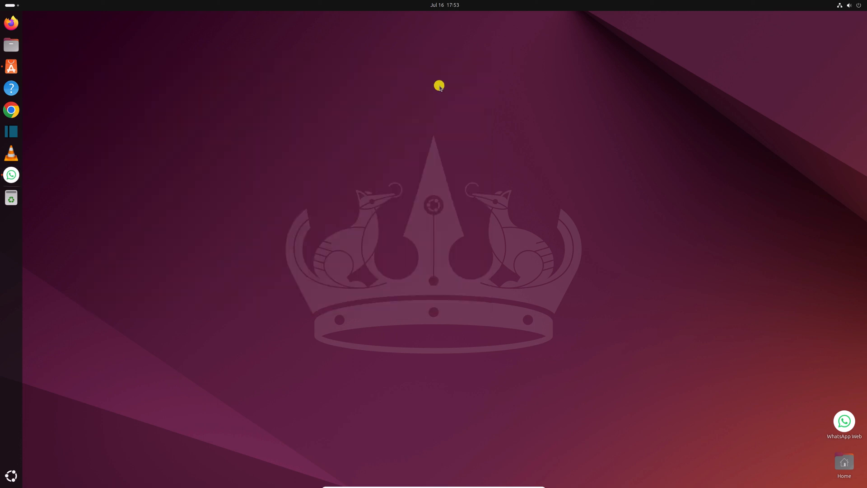